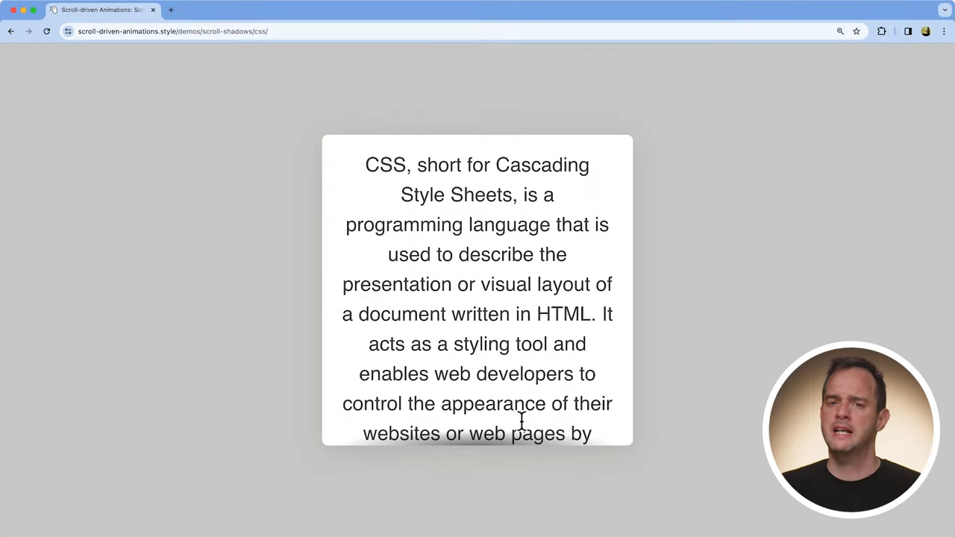
mouse_move(445, 152)
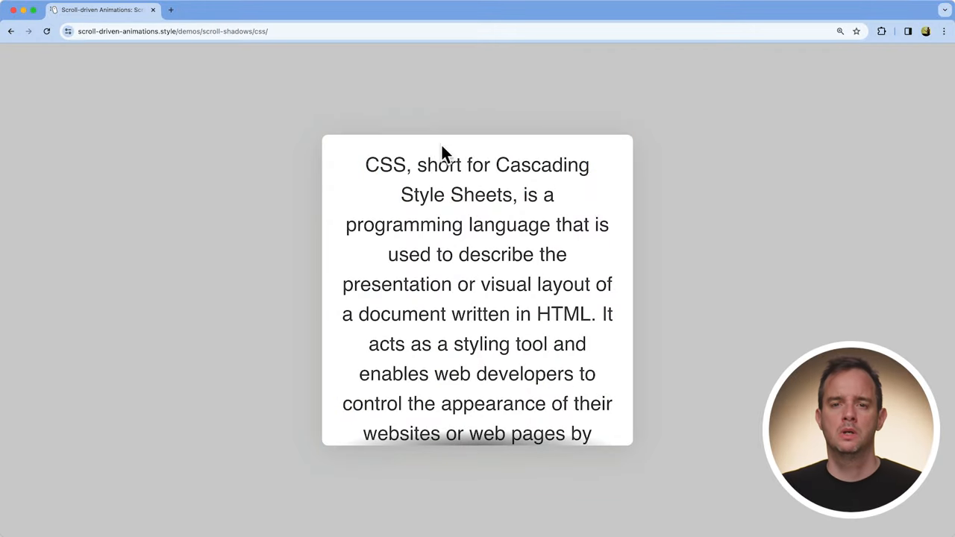
scroll(down, 3)
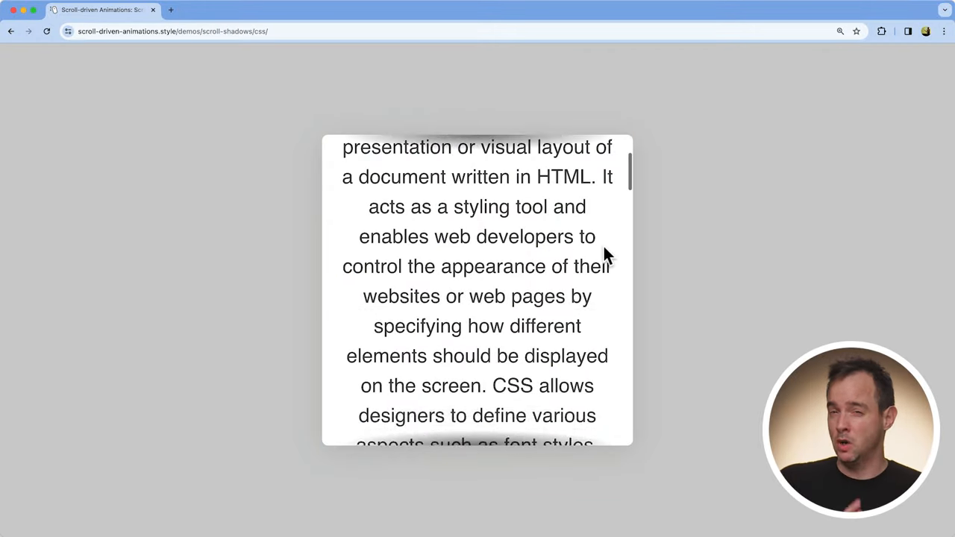
scroll(down, 3)
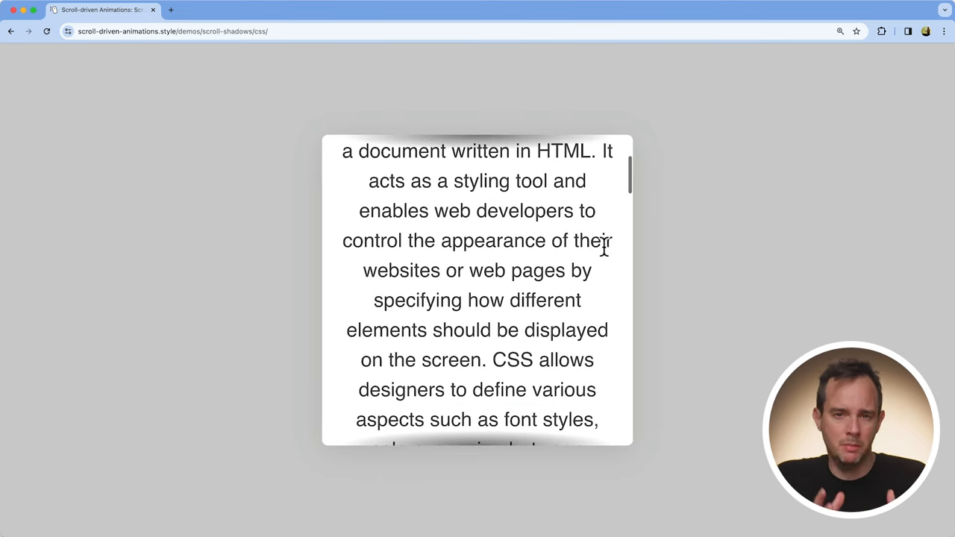
mouse_move(603, 281)
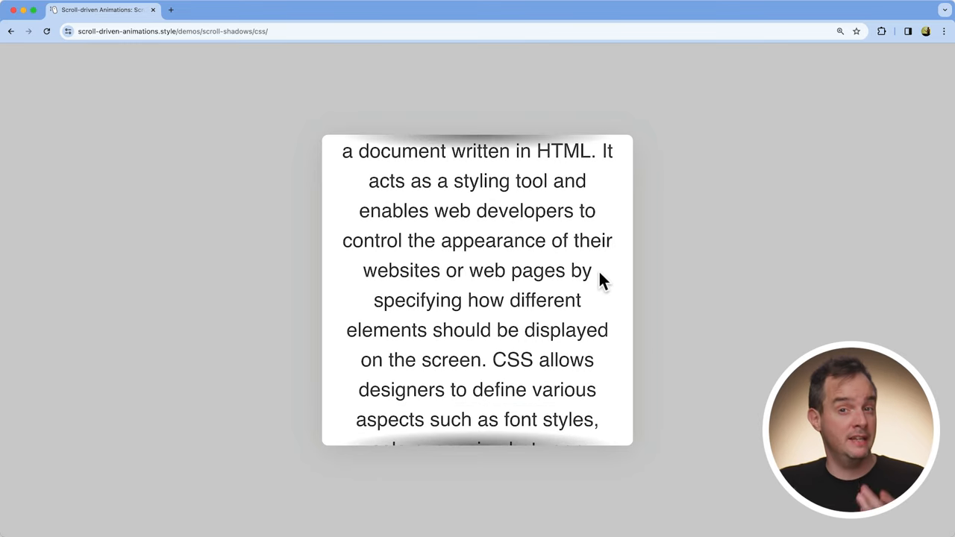
scroll(down, 3)
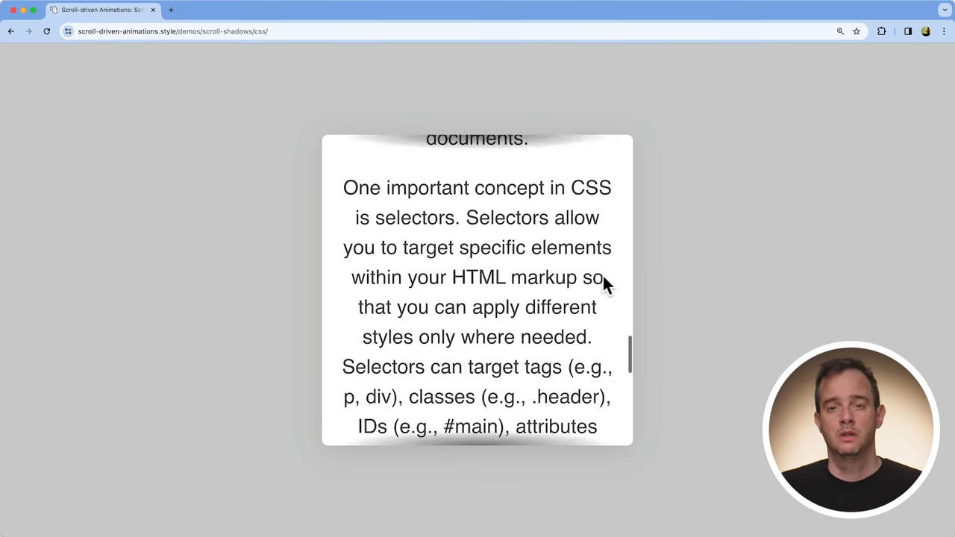
scroll(down, 3)
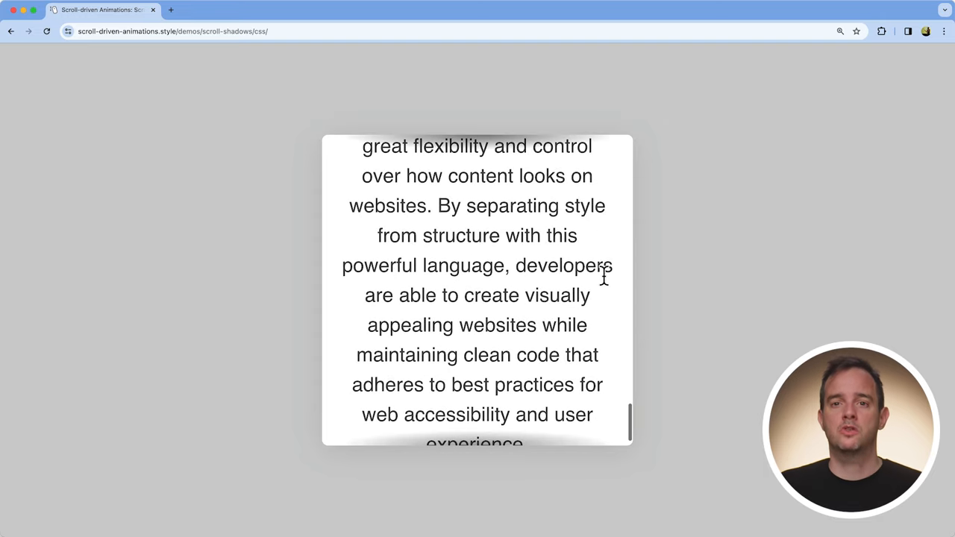
scroll(down, 3)
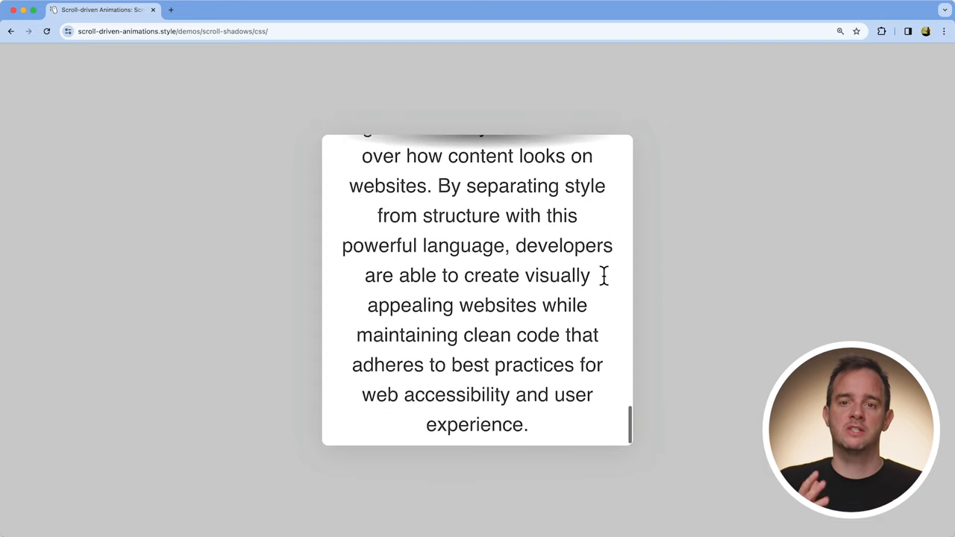
scroll(down, 3)
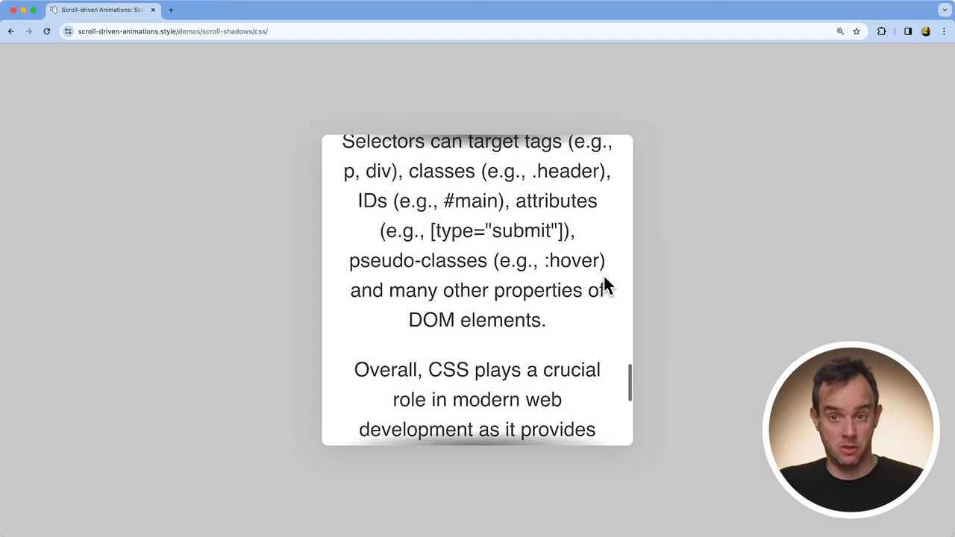
scroll(up, 3)
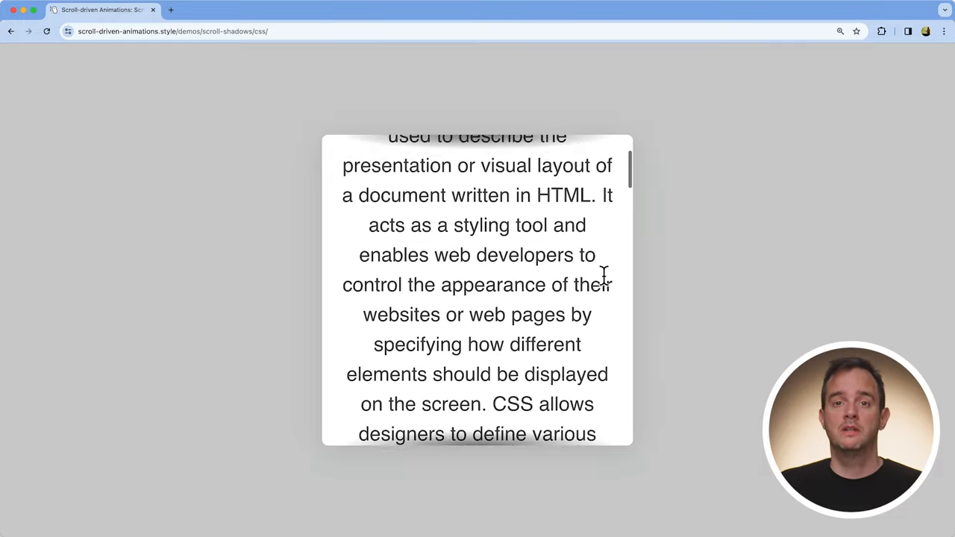
scroll(up, 3)
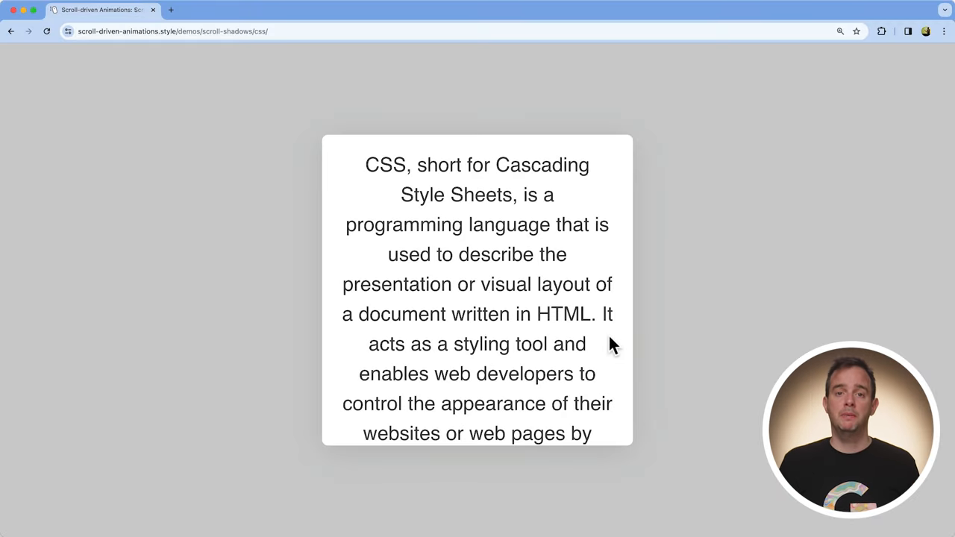
mouse_move(552, 217)
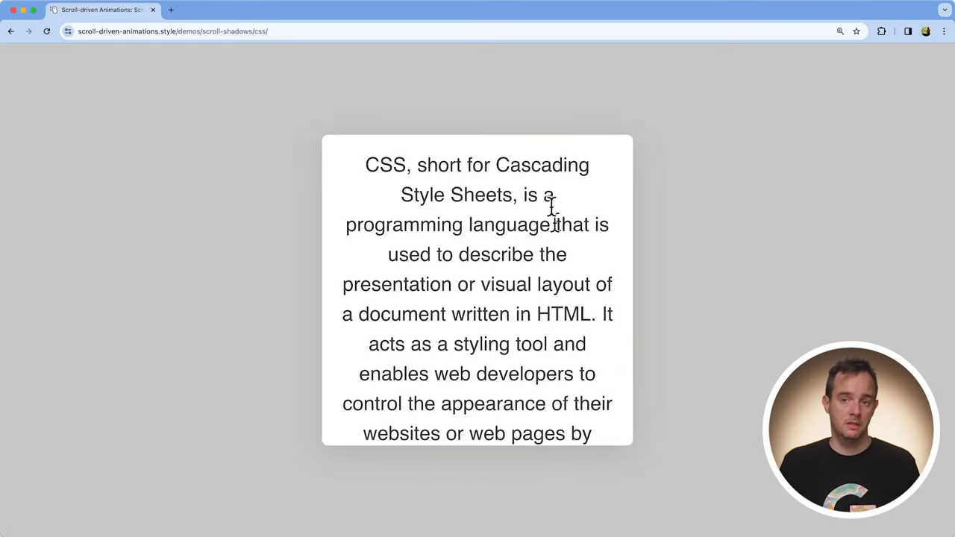
mouse_move(605, 197)
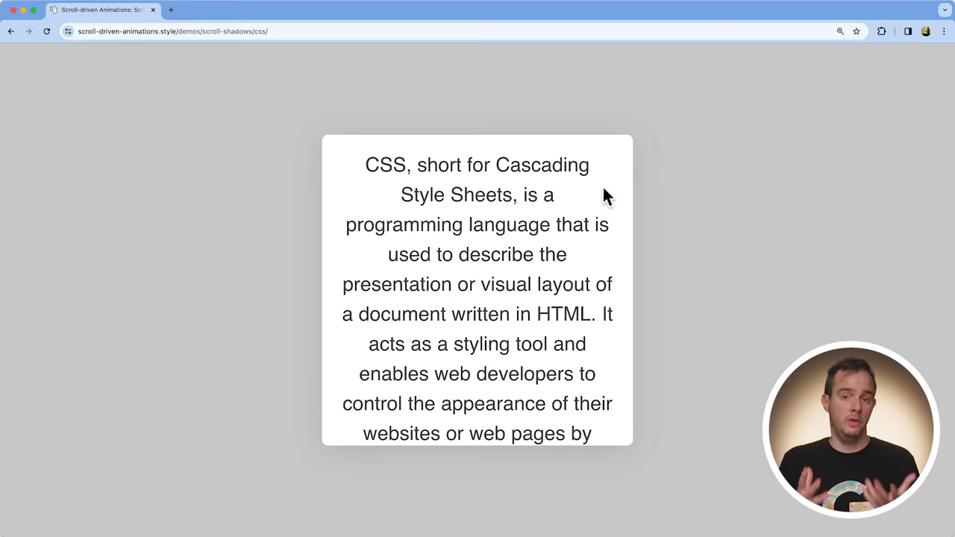
scroll(down, 3)
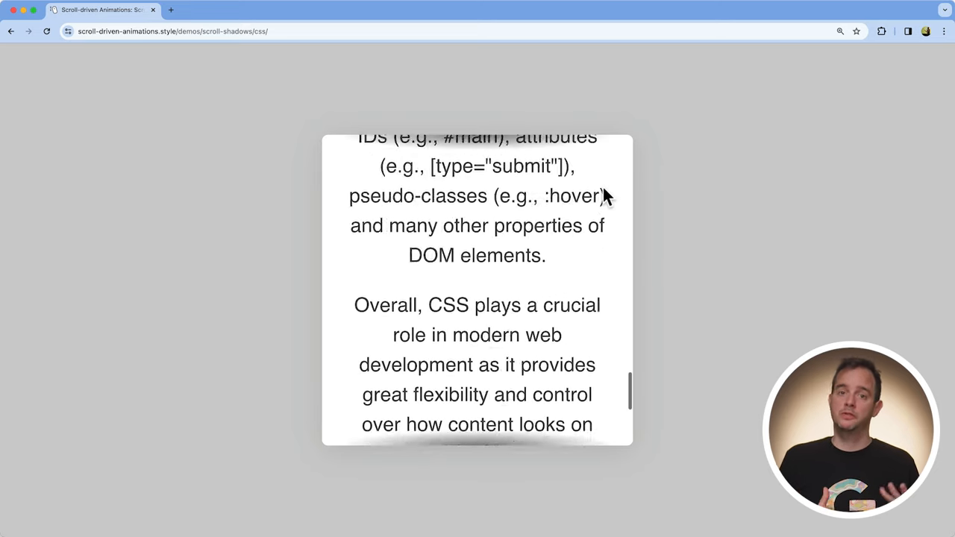
scroll(down, 3)
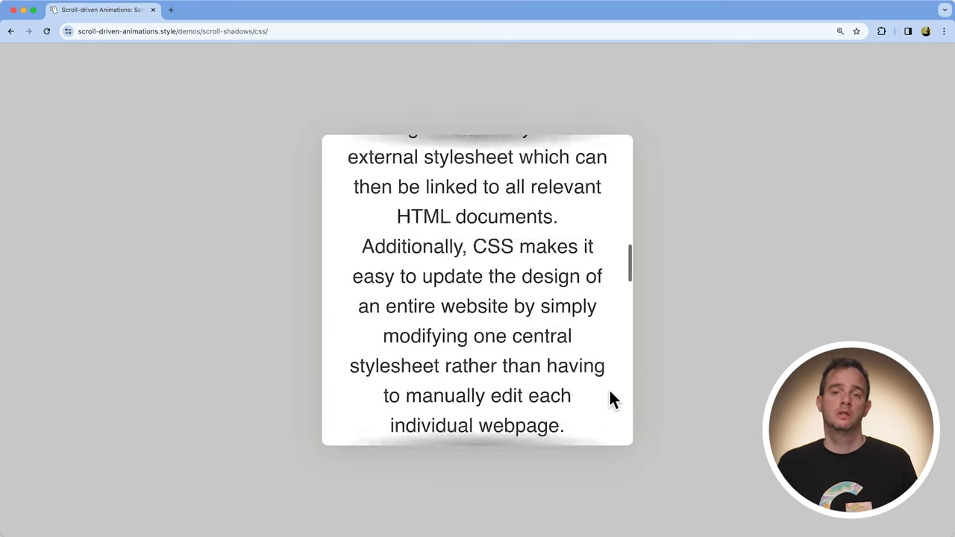
scroll(up, 3)
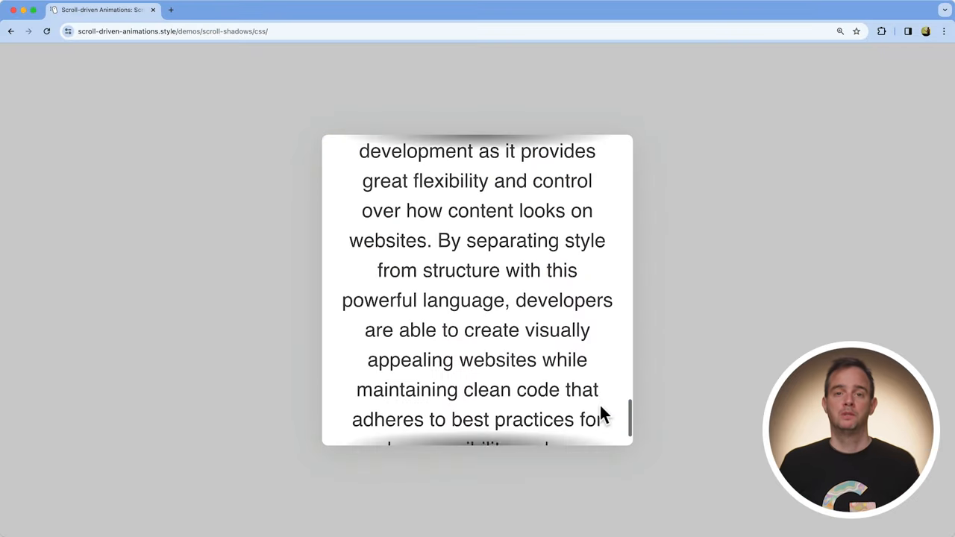
scroll(down, 3)
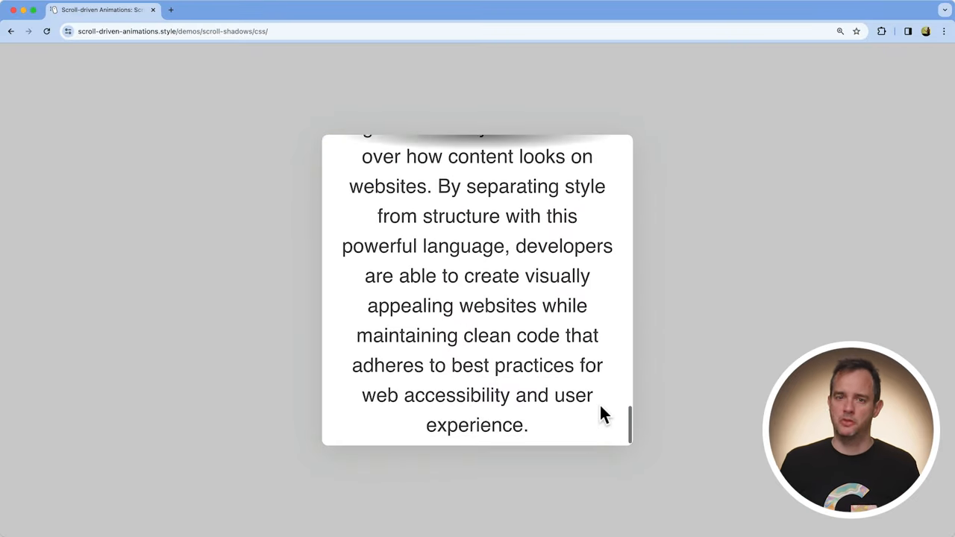
scroll(up, 3)
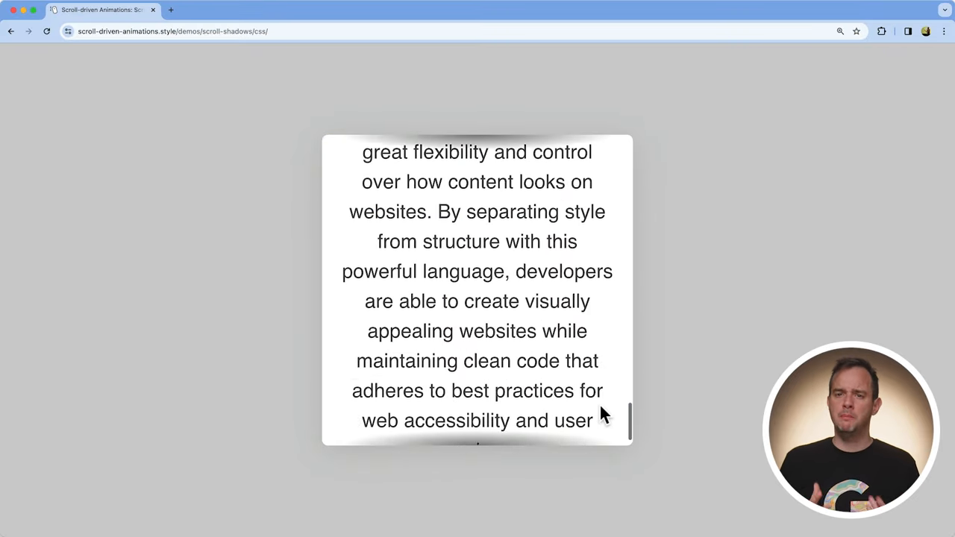
scroll(up, 3)
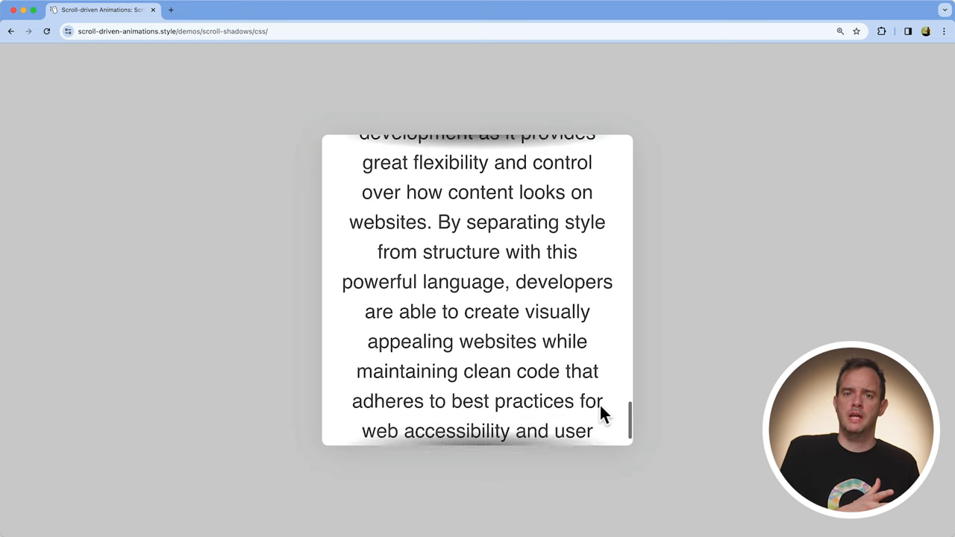
scroll(up, 3)
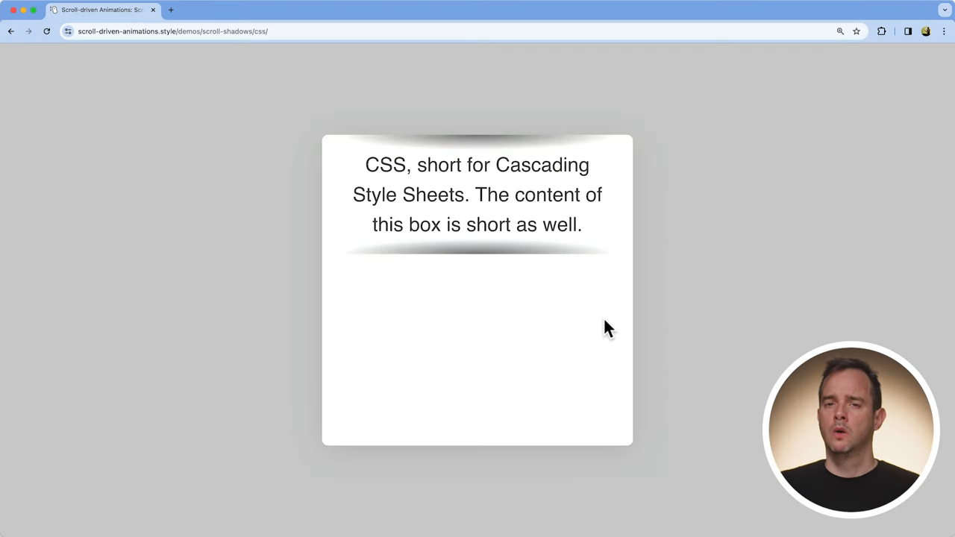
mouse_move(543, 148)
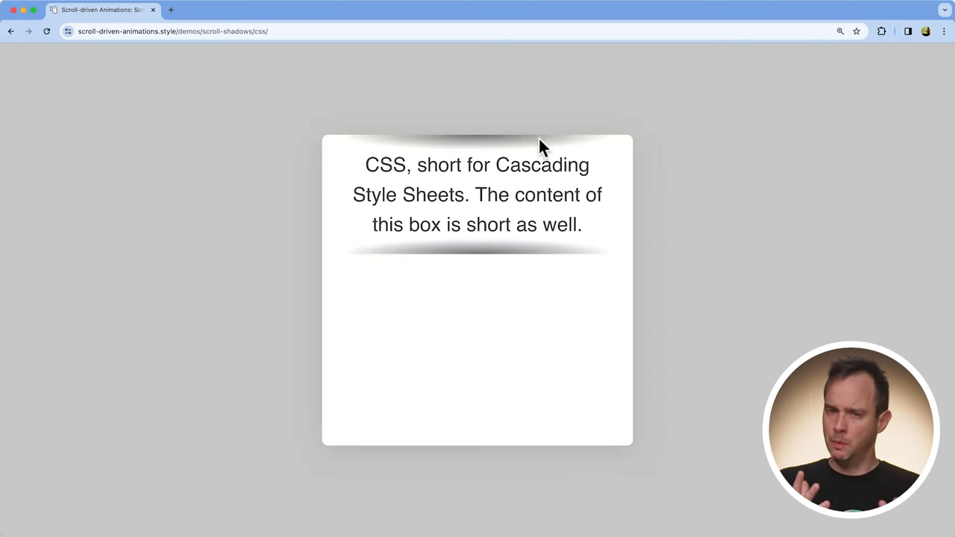
mouse_move(567, 263)
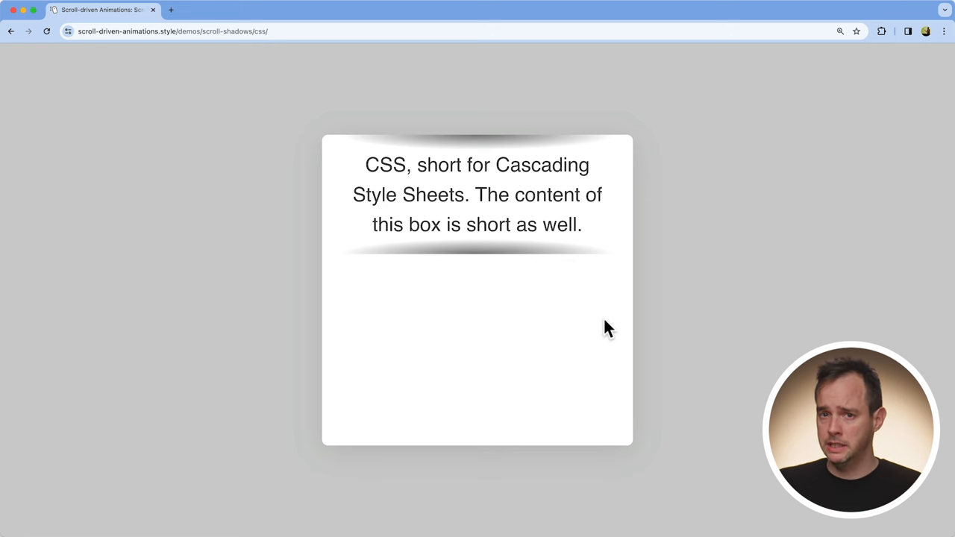
mouse_move(538, 148)
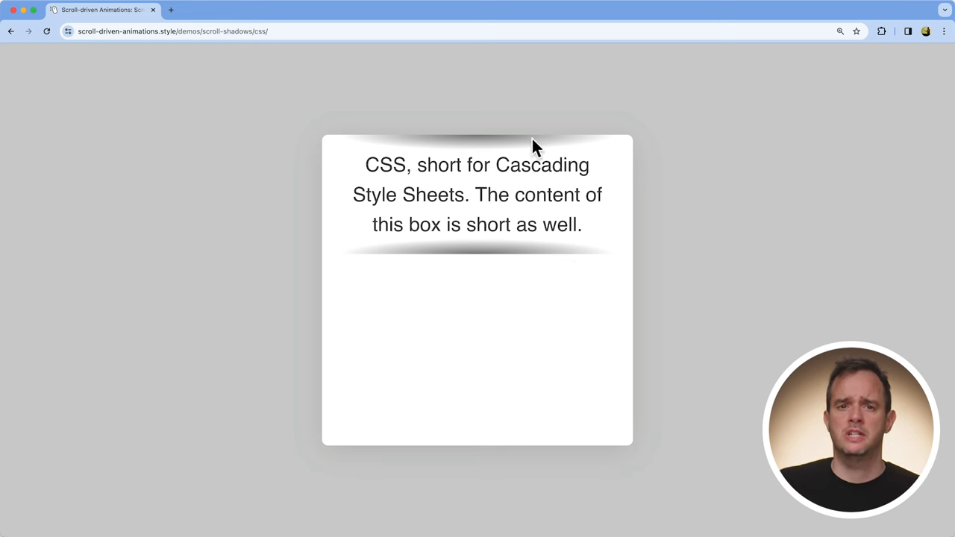
mouse_move(556, 261)
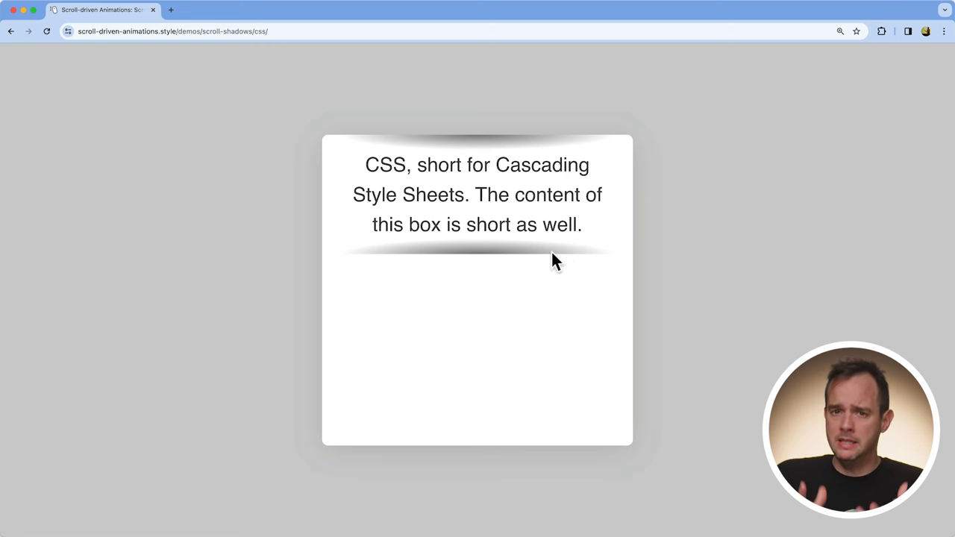
mouse_move(609, 329)
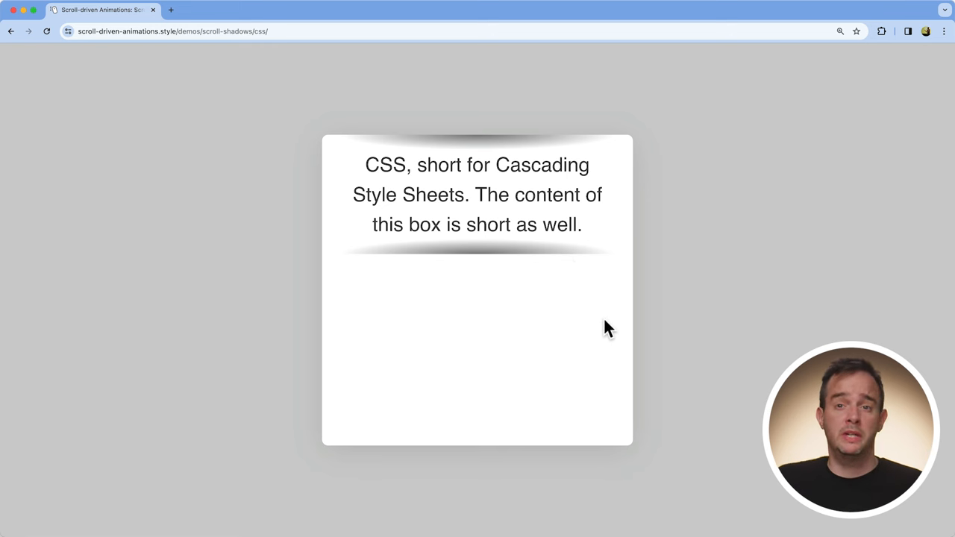
mouse_move(415, 150)
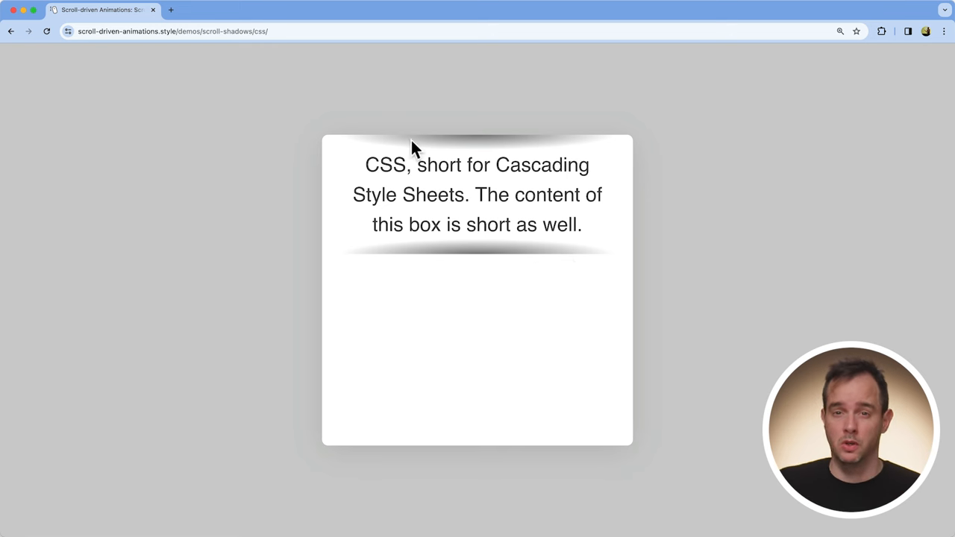
mouse_move(477, 261)
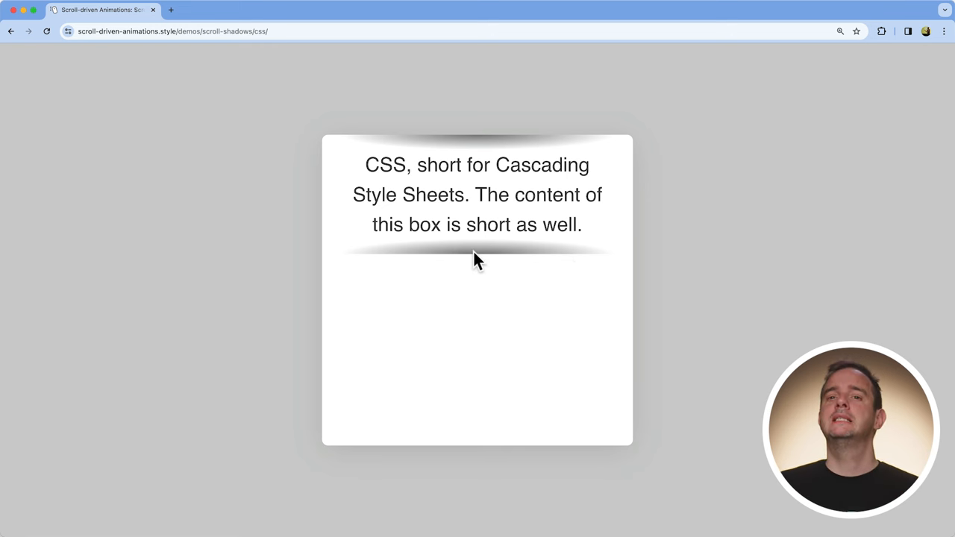
mouse_move(567, 261)
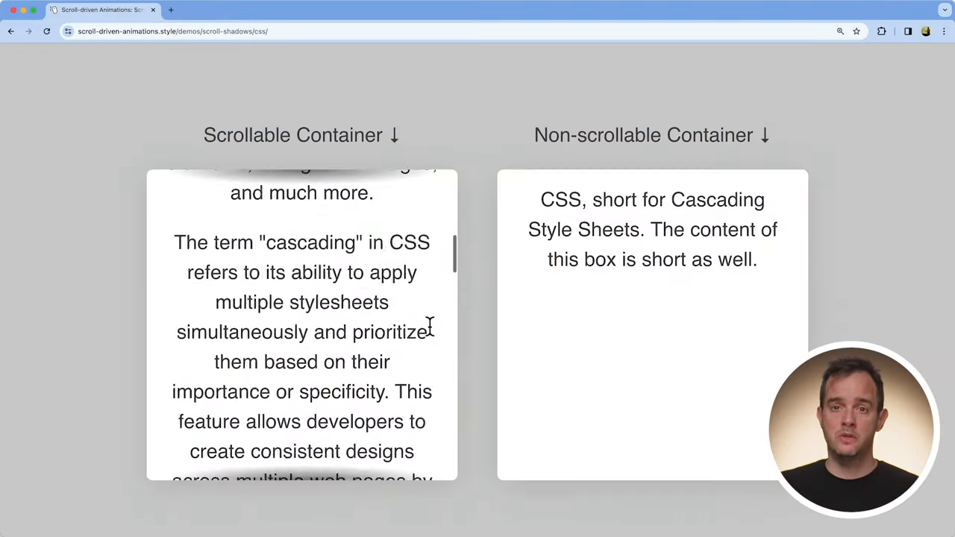
scroll(up, 3)
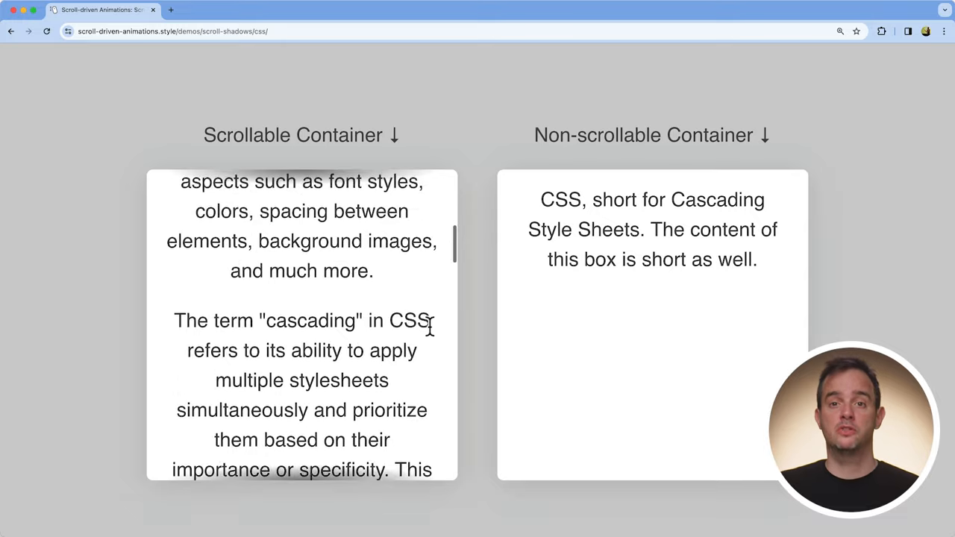
scroll(up, 3)
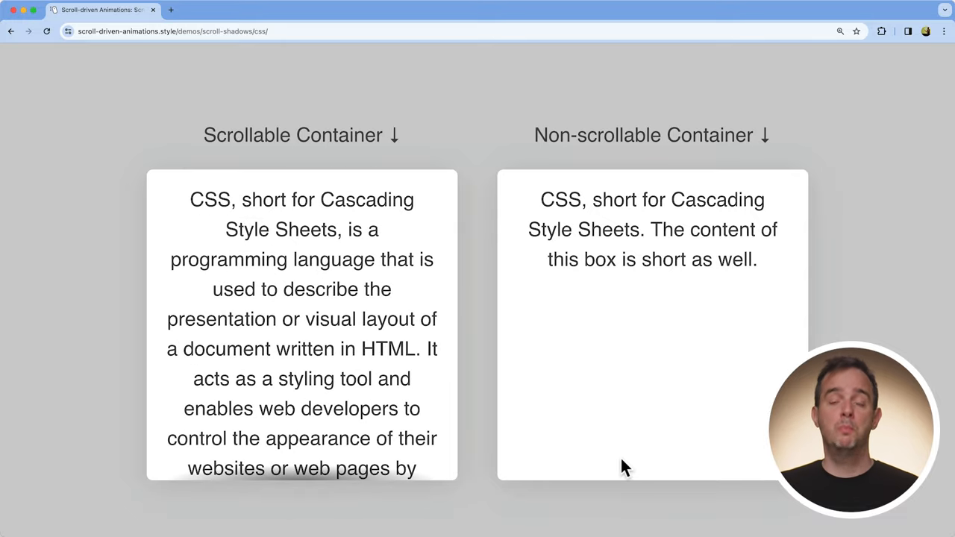